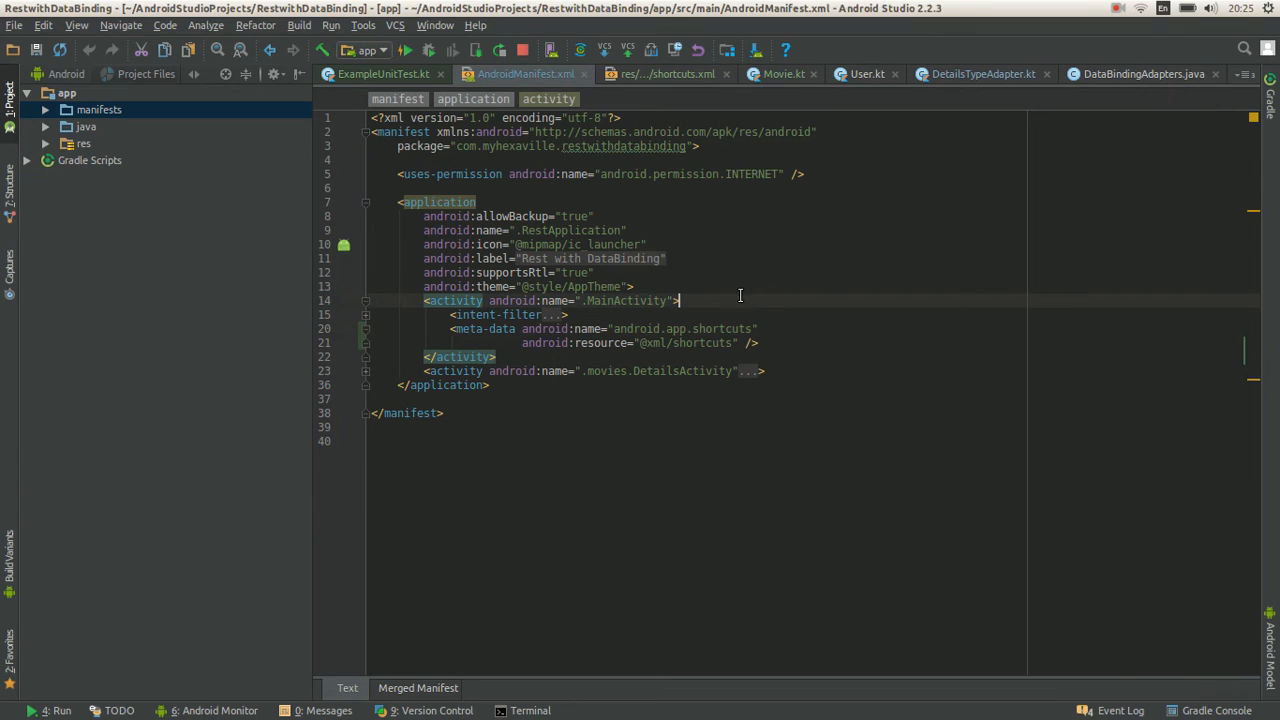
Close every open file except AndroidManifest.xml and shortcuts.xml.
{"action": "left_click", "coordinate": [404, 50]}
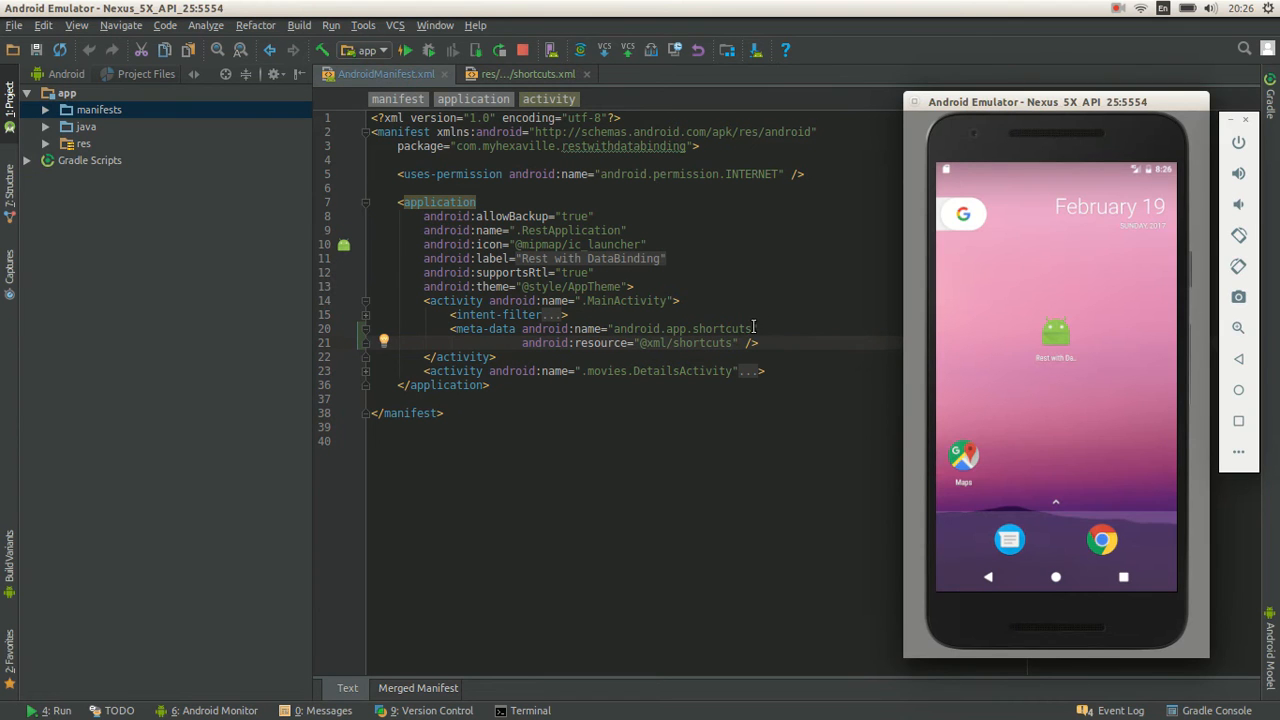
{"action": "mouse_move", "coordinate": [1156, 188]}
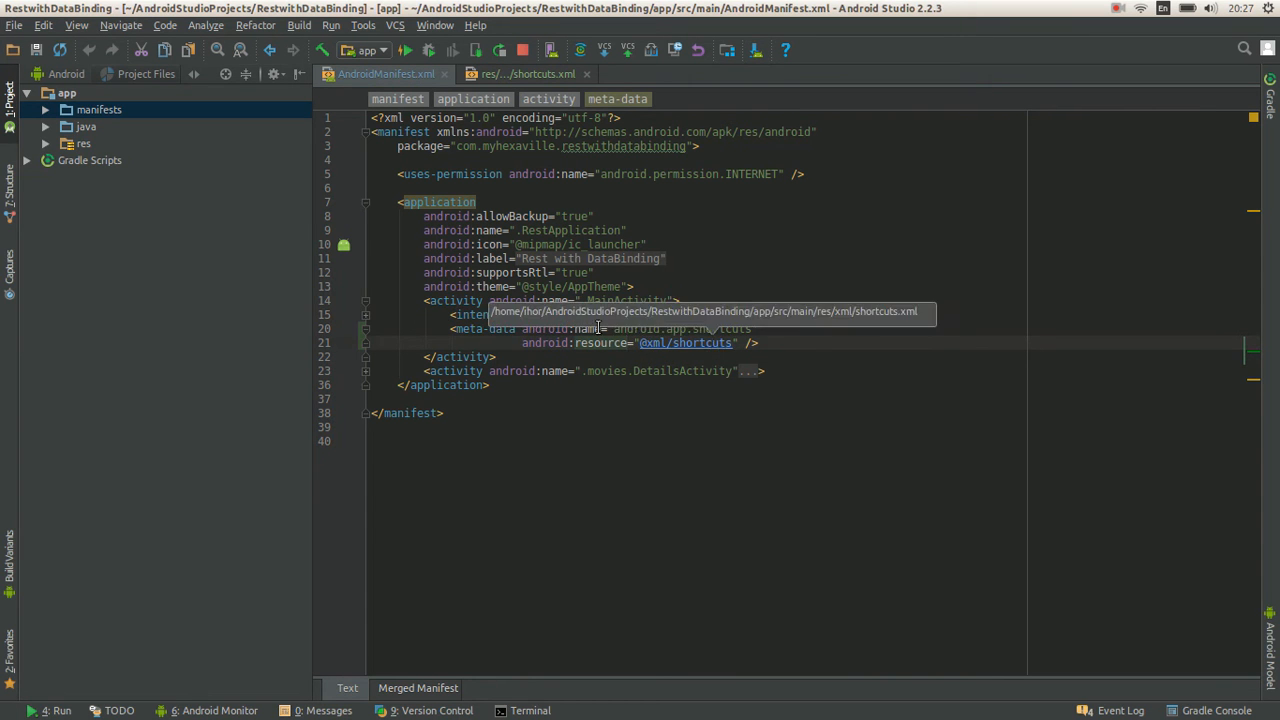
Open shortcuts.xml from the manifest reference and unfold the popular shortcut, its MAIN intent and sort extra.
{"action": "left_click", "coordinate": [528, 72]}
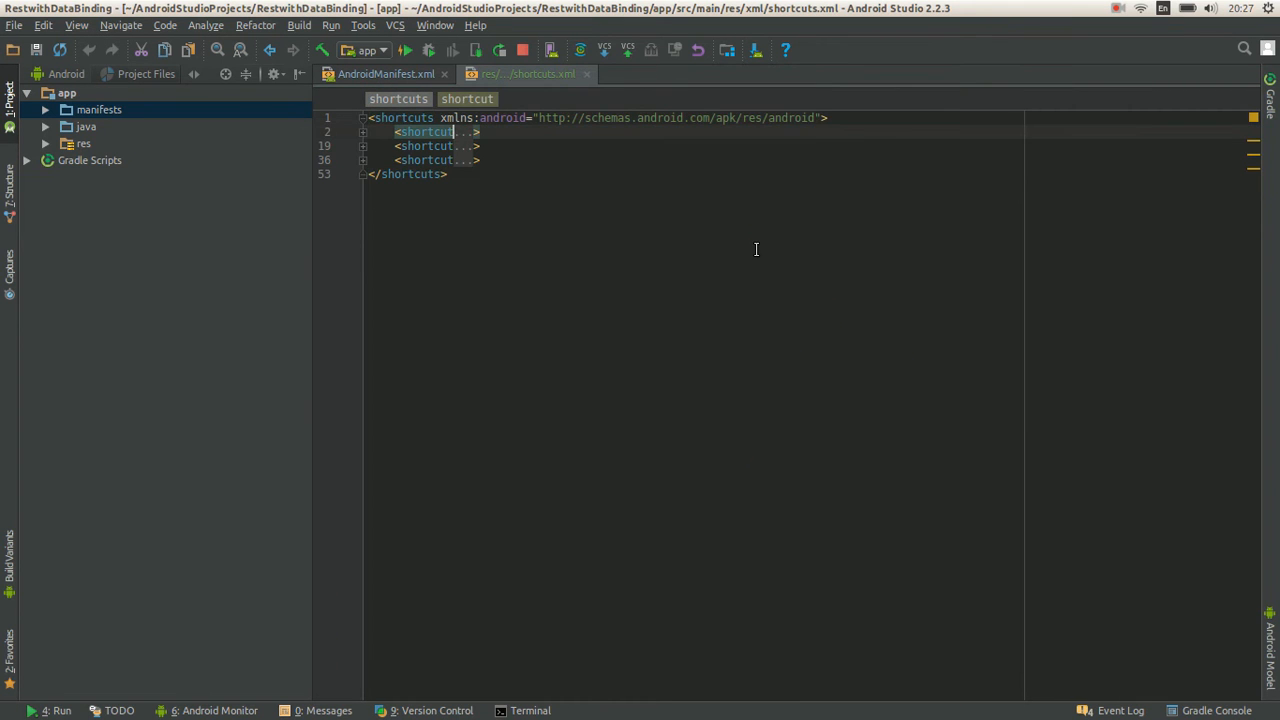
{"action": "left_click", "coordinate": [364, 132]}
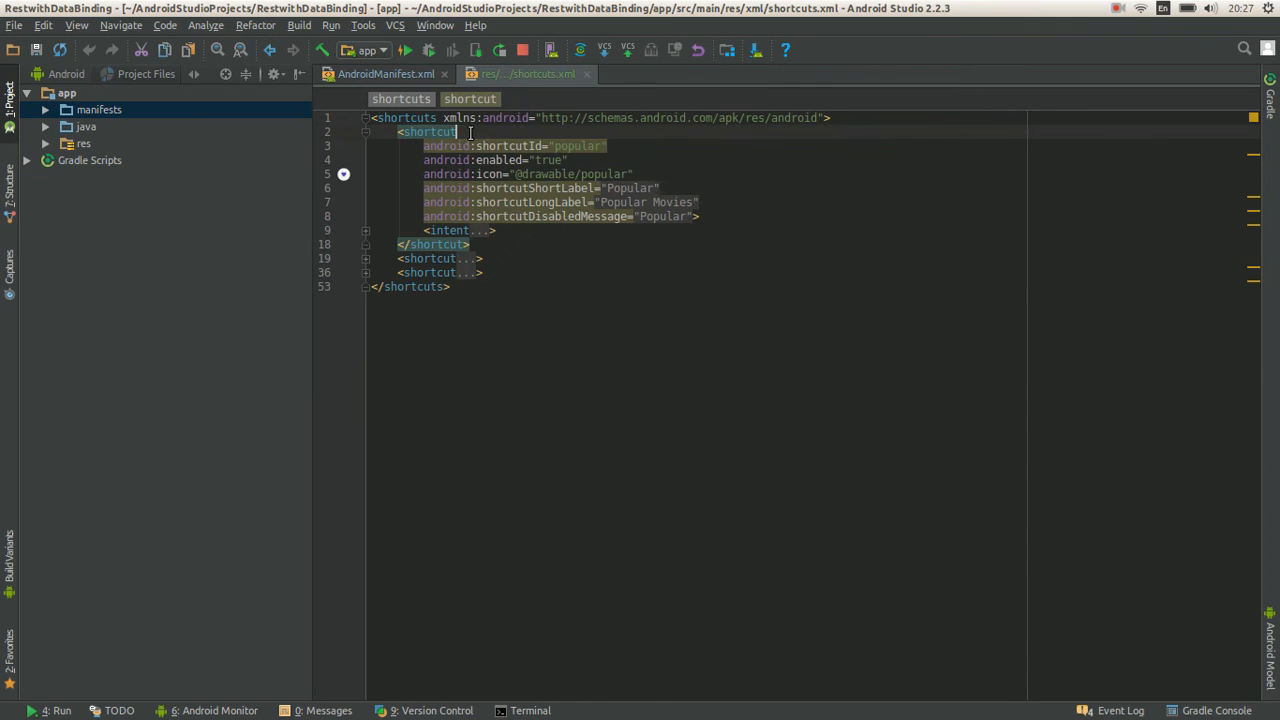
{"action": "left_click", "coordinate": [366, 230]}
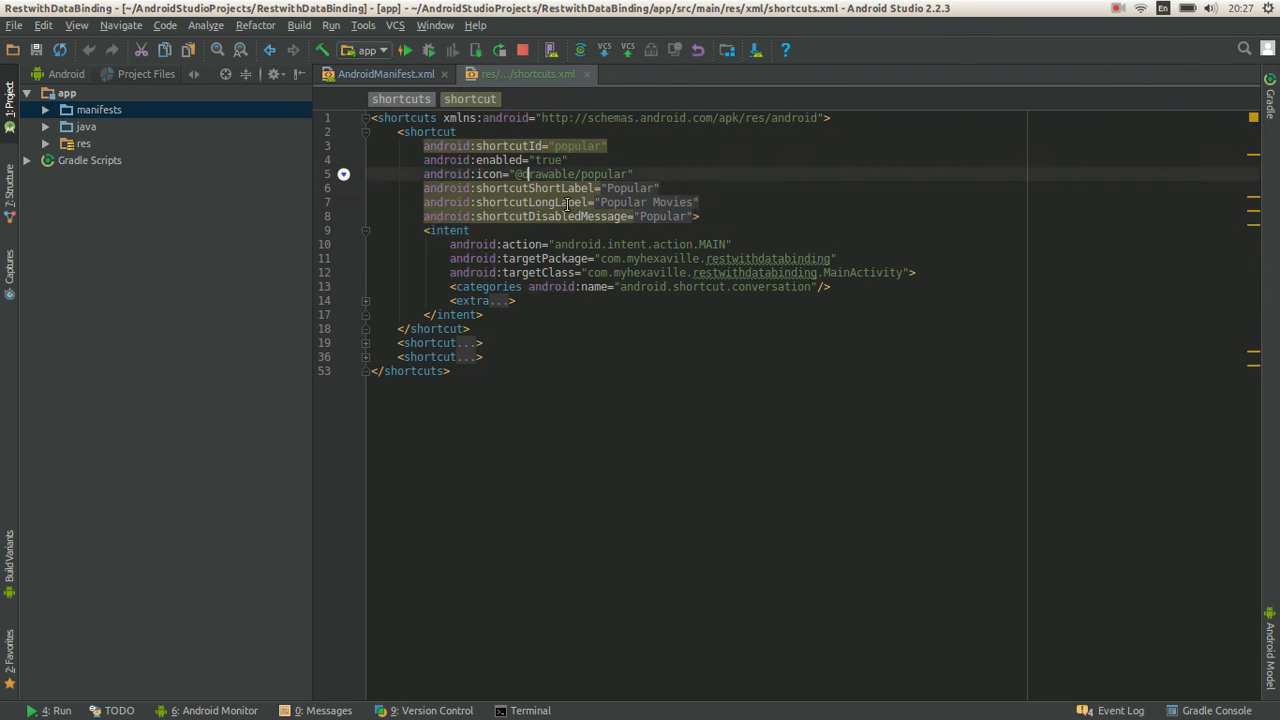
{"action": "left_click", "coordinate": [366, 300]}
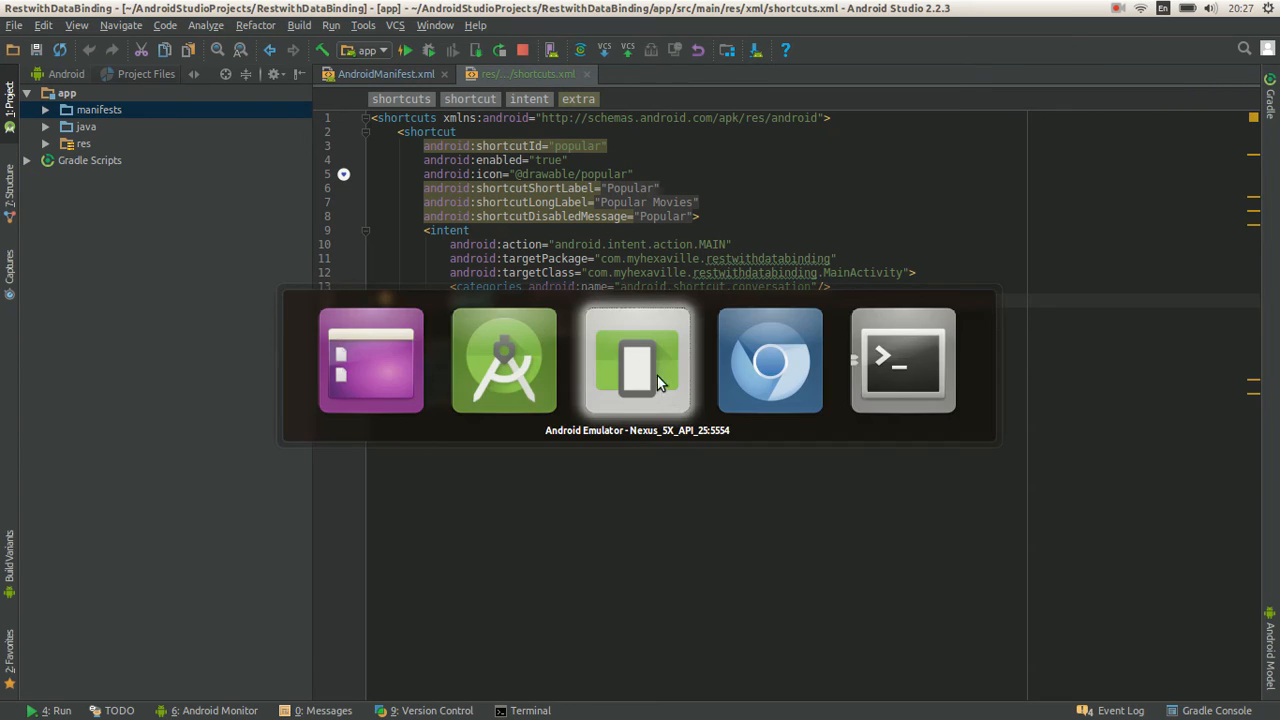
Return the emulator to its home screen, then scroll shortcuts.xml to the Latest and Top Rated shortcuts.
{"action": "left_click", "coordinate": [636, 360]}
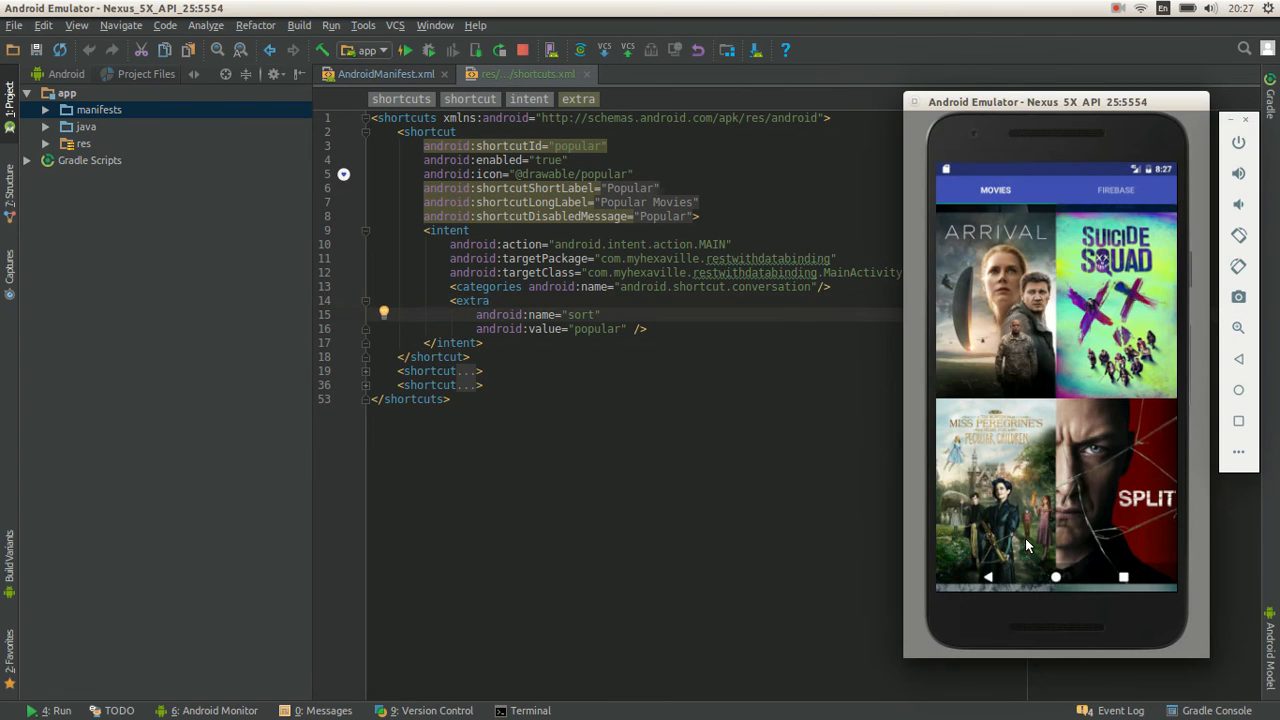
{"action": "left_click", "coordinate": [1056, 576]}
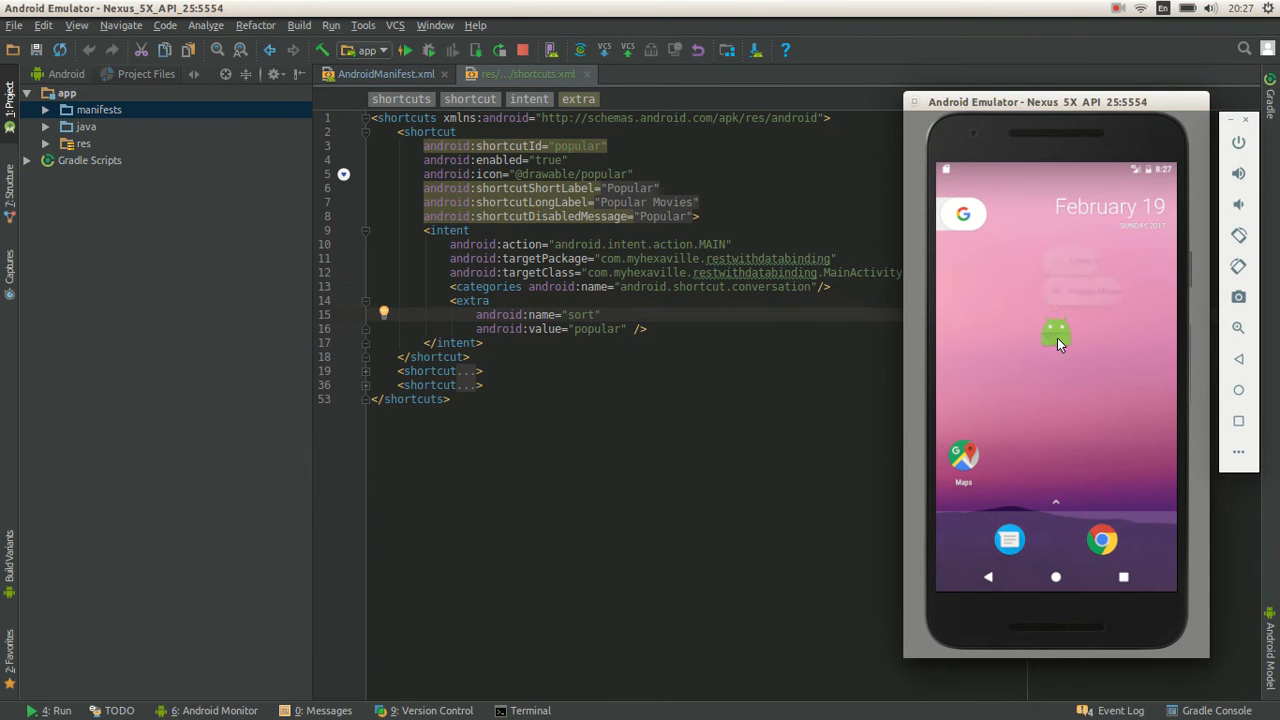
{"action": "left_click", "coordinate": [1056, 334]}
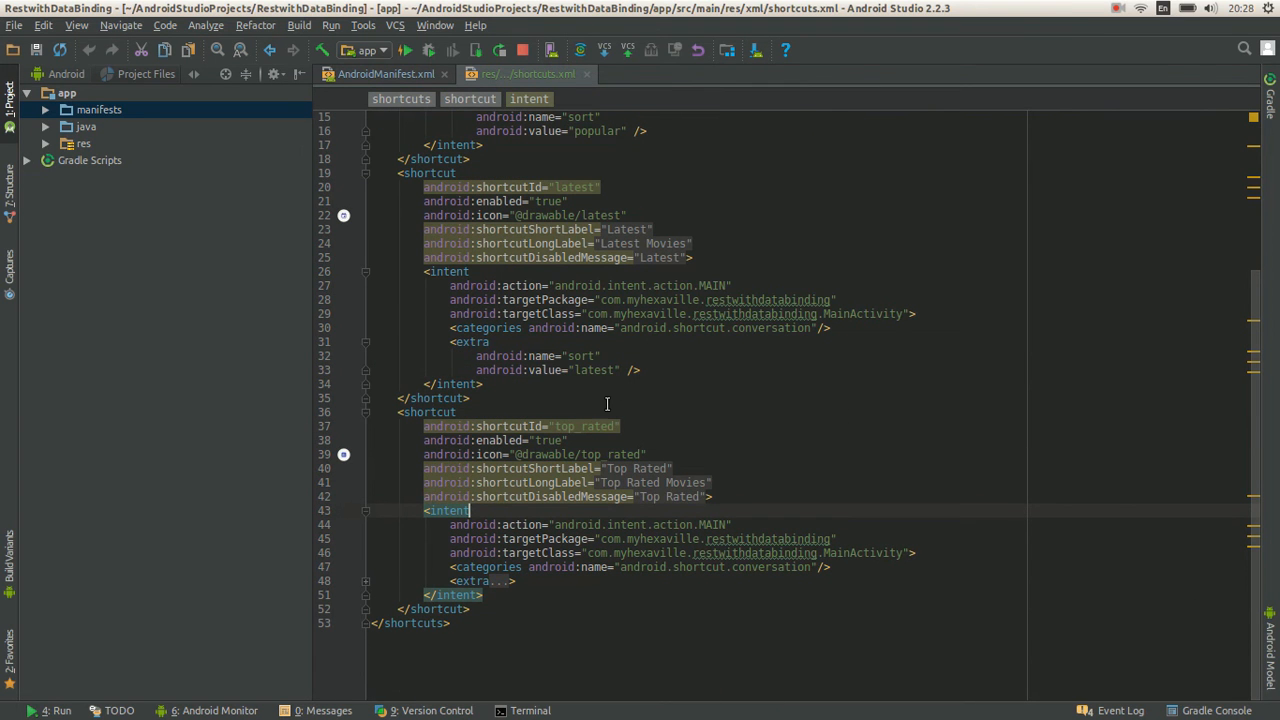
{"action": "scroll", "scroll_direction": "up", "scroll_amount": 3}
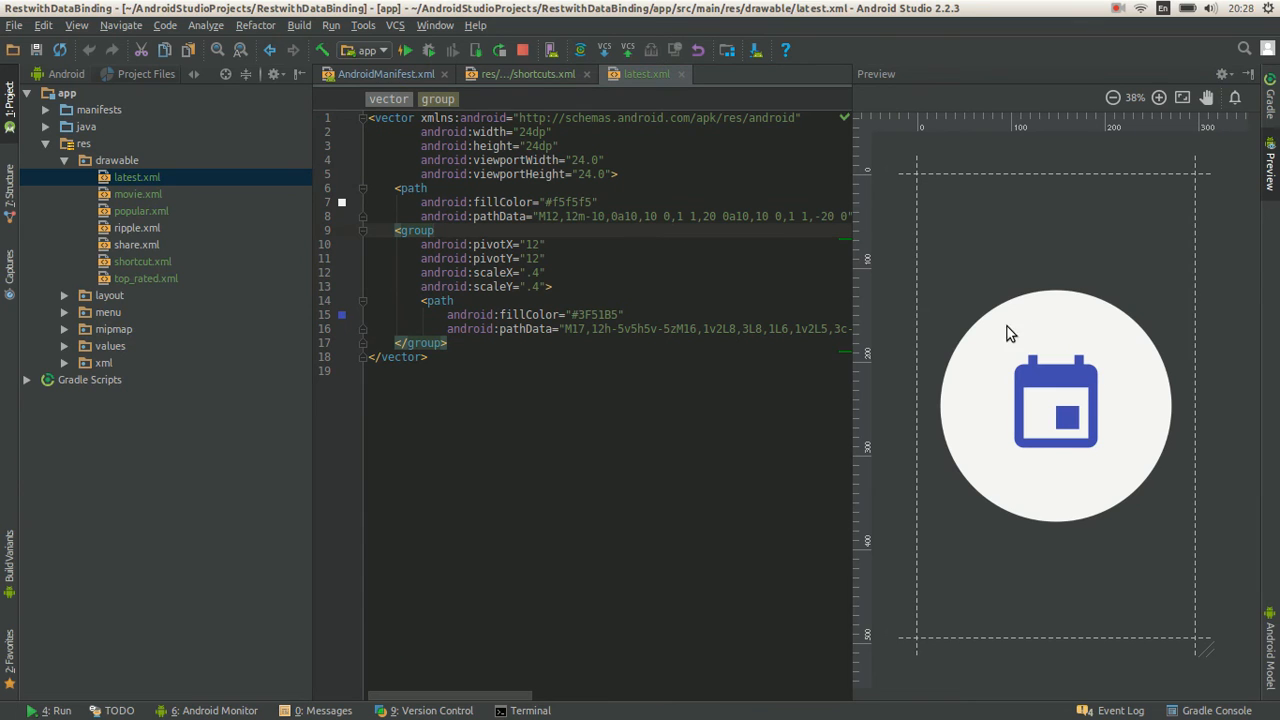
{"action": "mouse_move", "coordinate": [710, 112]}
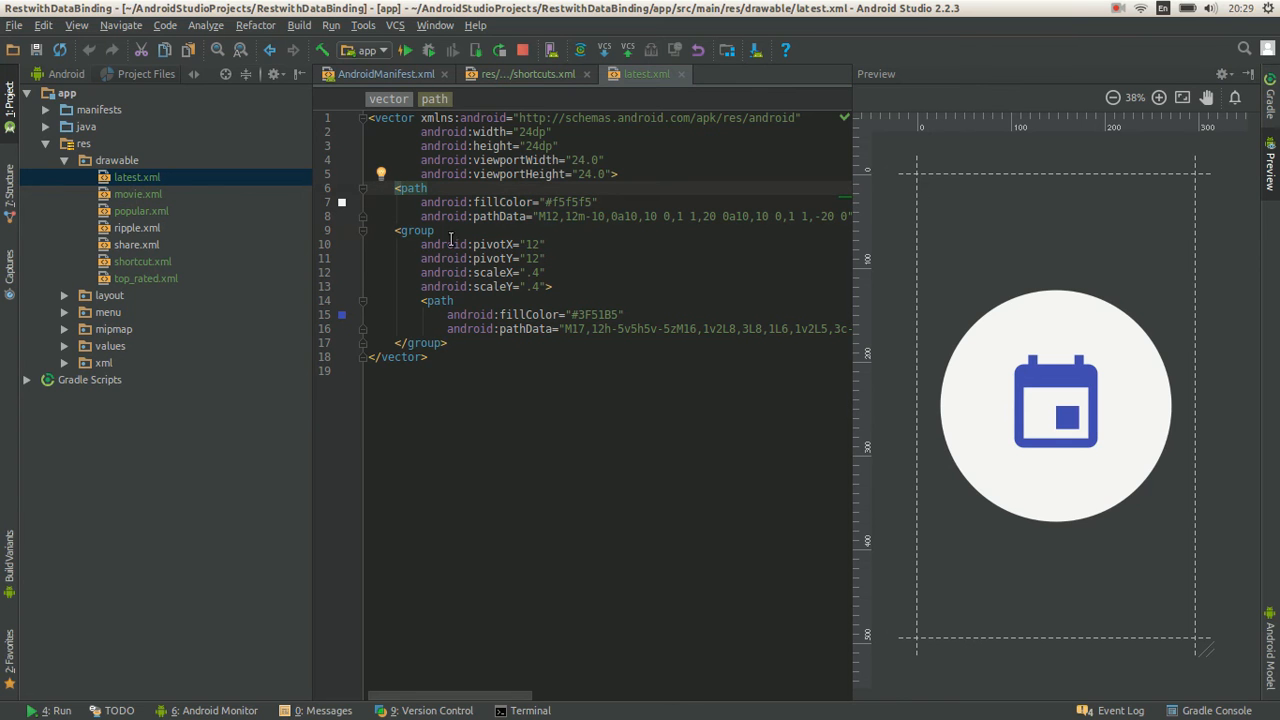
{"action": "left_click", "coordinate": [552, 288]}
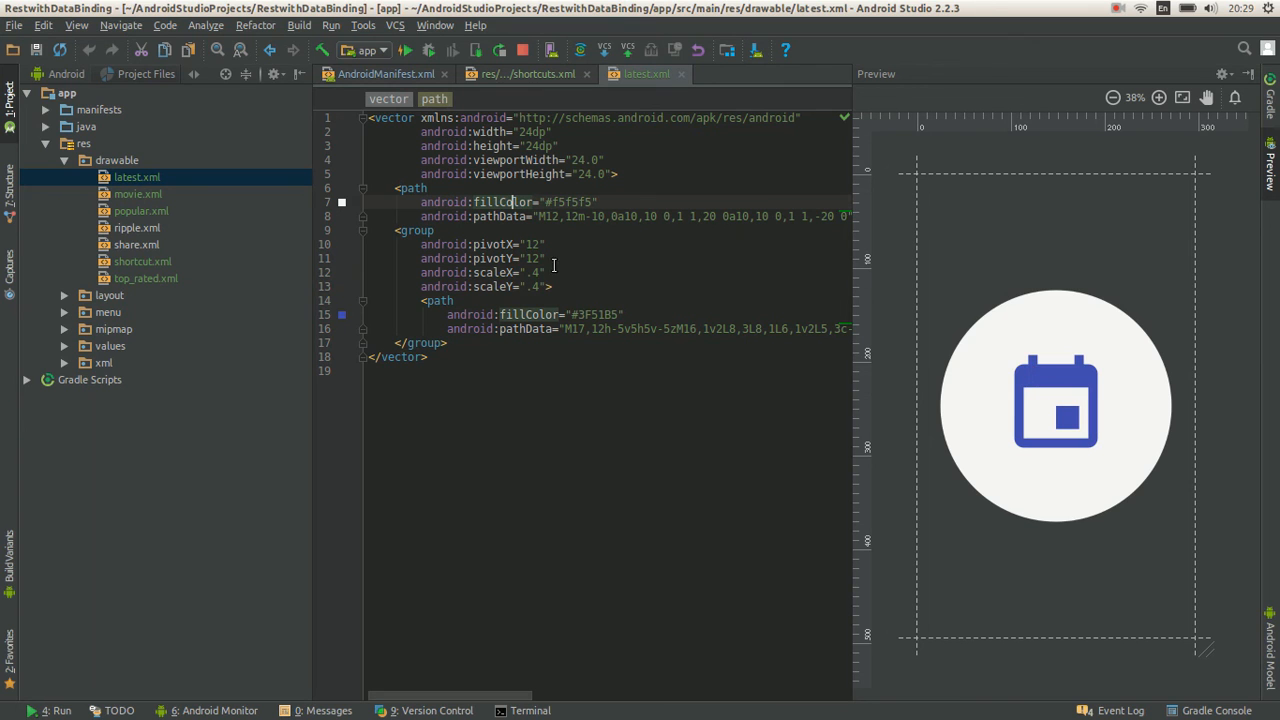
{"action": "mouse_move", "coordinate": [436, 304]}
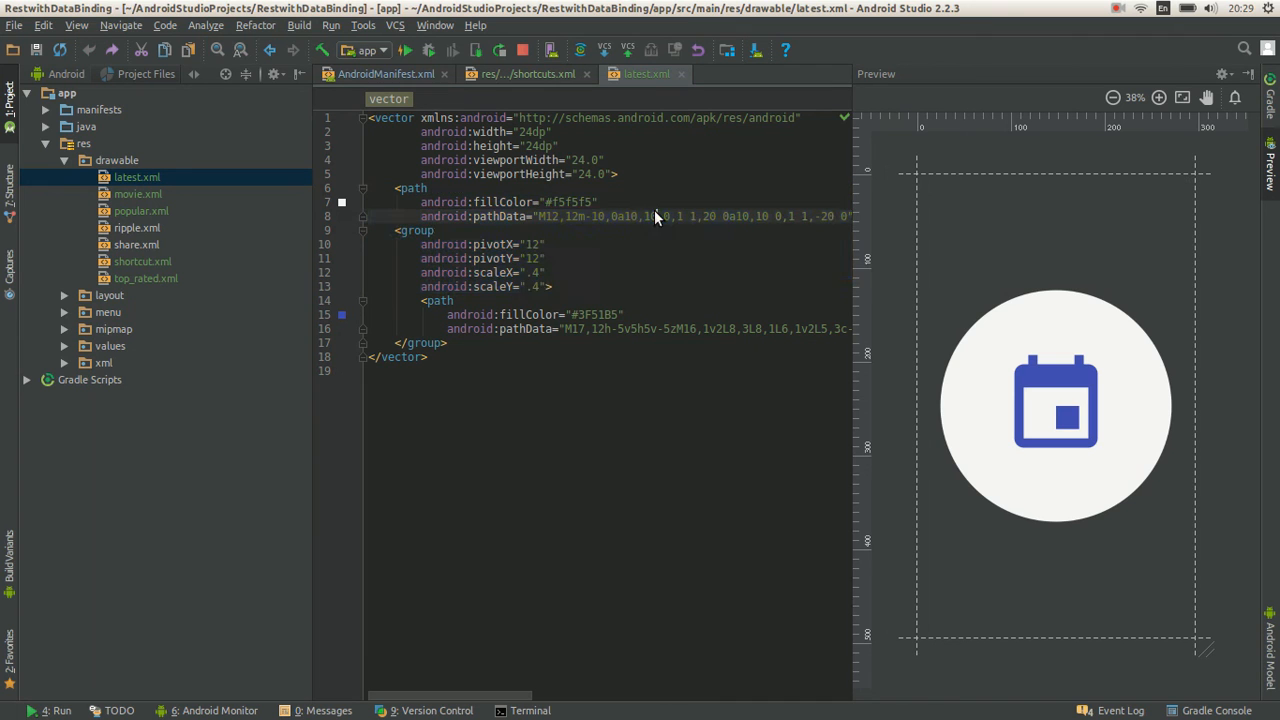
{"action": "left_click", "coordinate": [412, 188]}
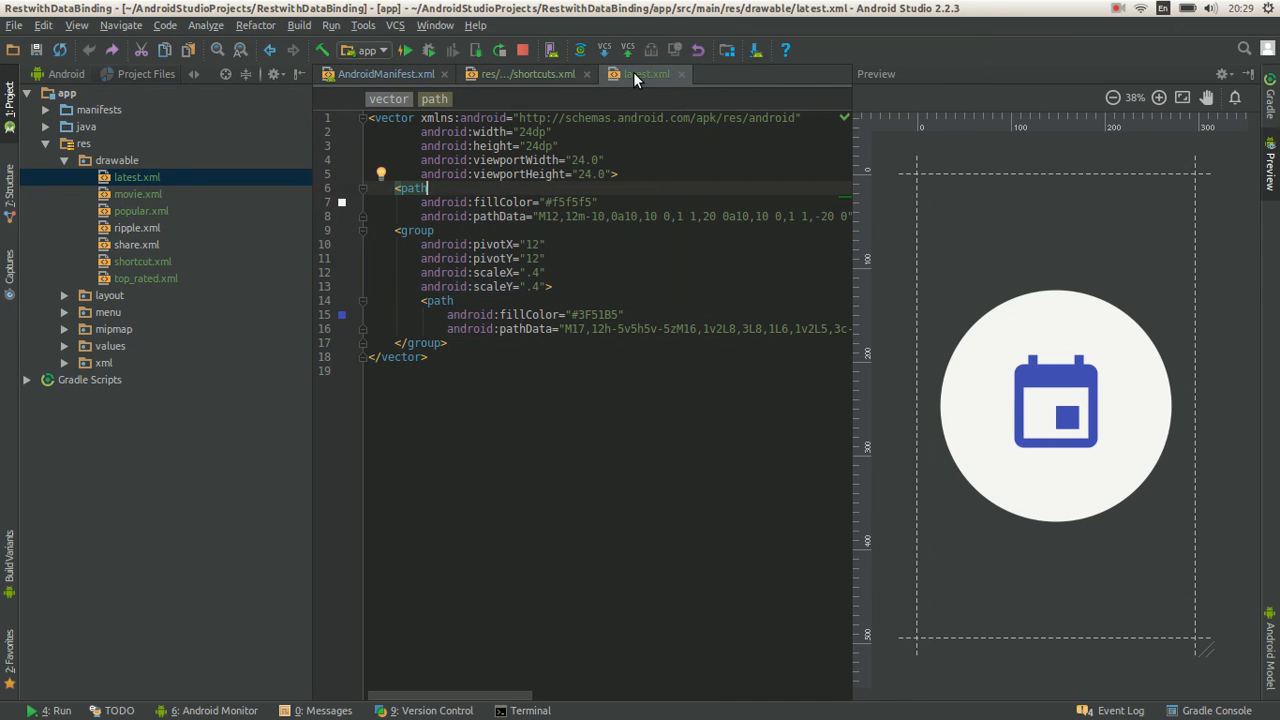
{"action": "mouse_move", "coordinate": [644, 74]}
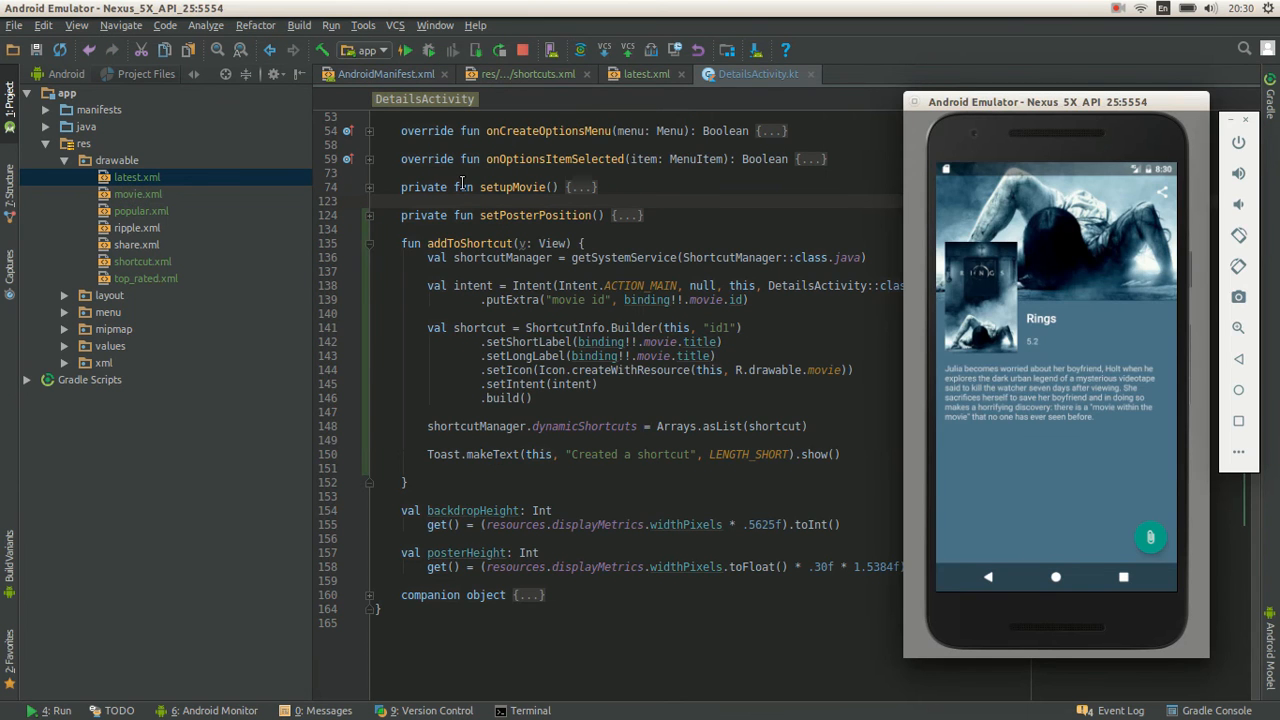
Glance at AndroidManifest.xml, then return to DetailsActivity.kt with its addToShortcut function.
{"action": "left_click", "coordinate": [384, 72]}
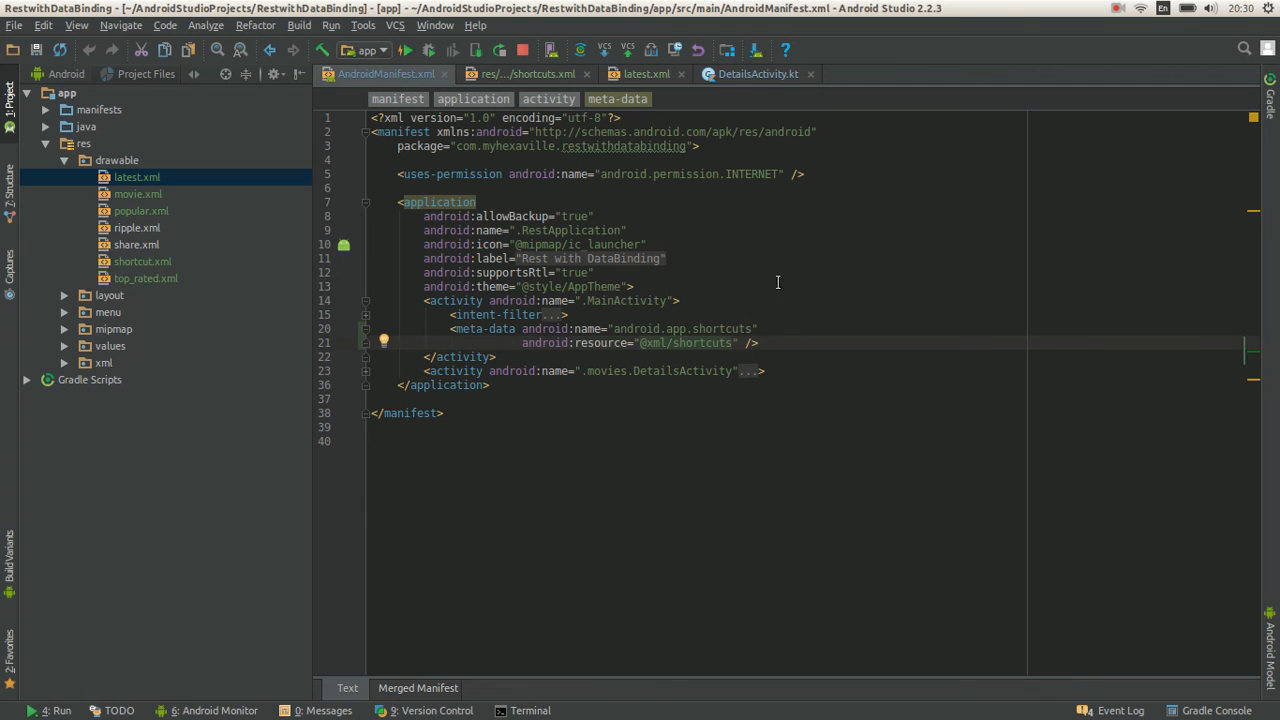
{"action": "left_click", "coordinate": [756, 72]}
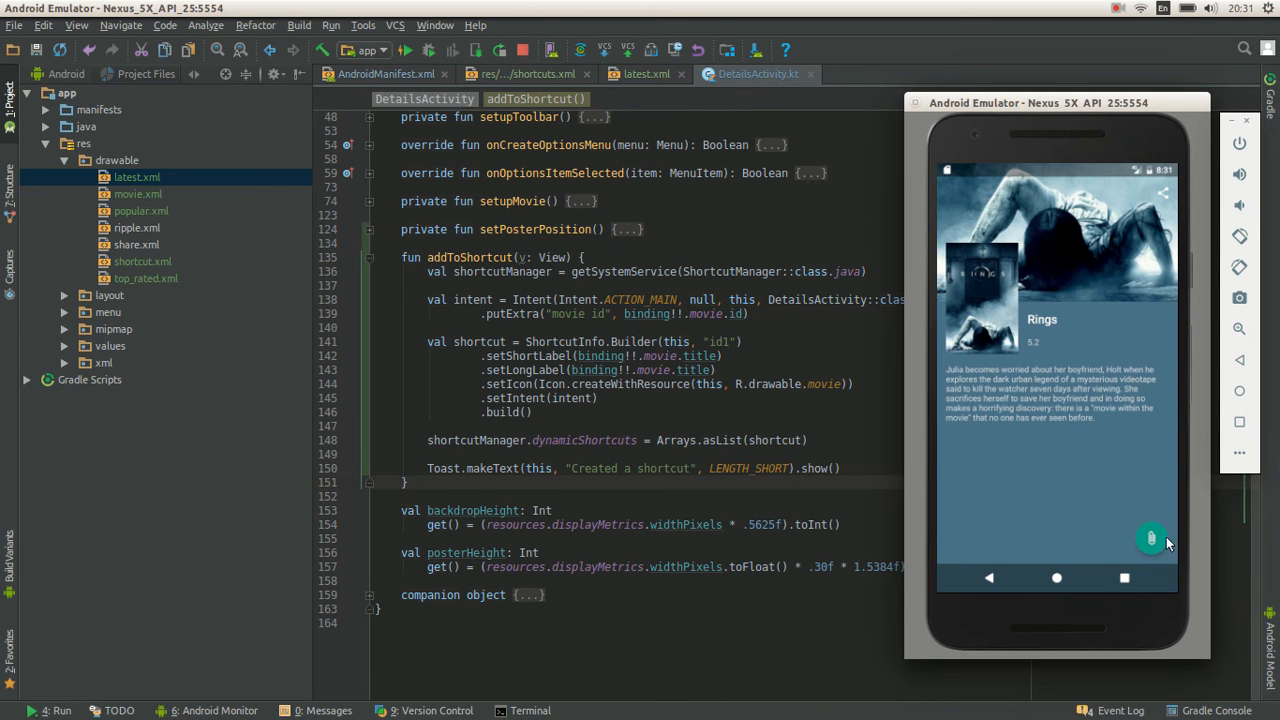
{"action": "mouse_move", "coordinate": [1156, 540]}
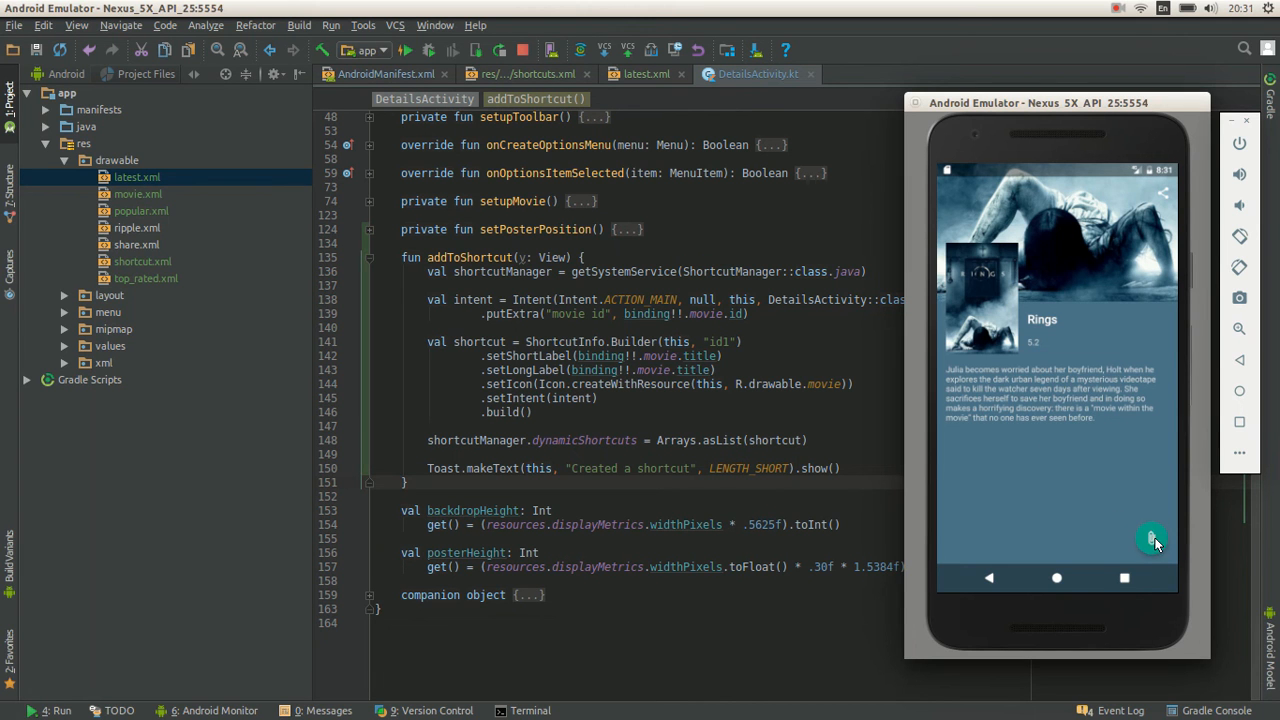
Create dynamic shortcuts for Rings and Finding Dory via the floating button and check the home screen.
{"action": "left_click", "coordinate": [1152, 540]}
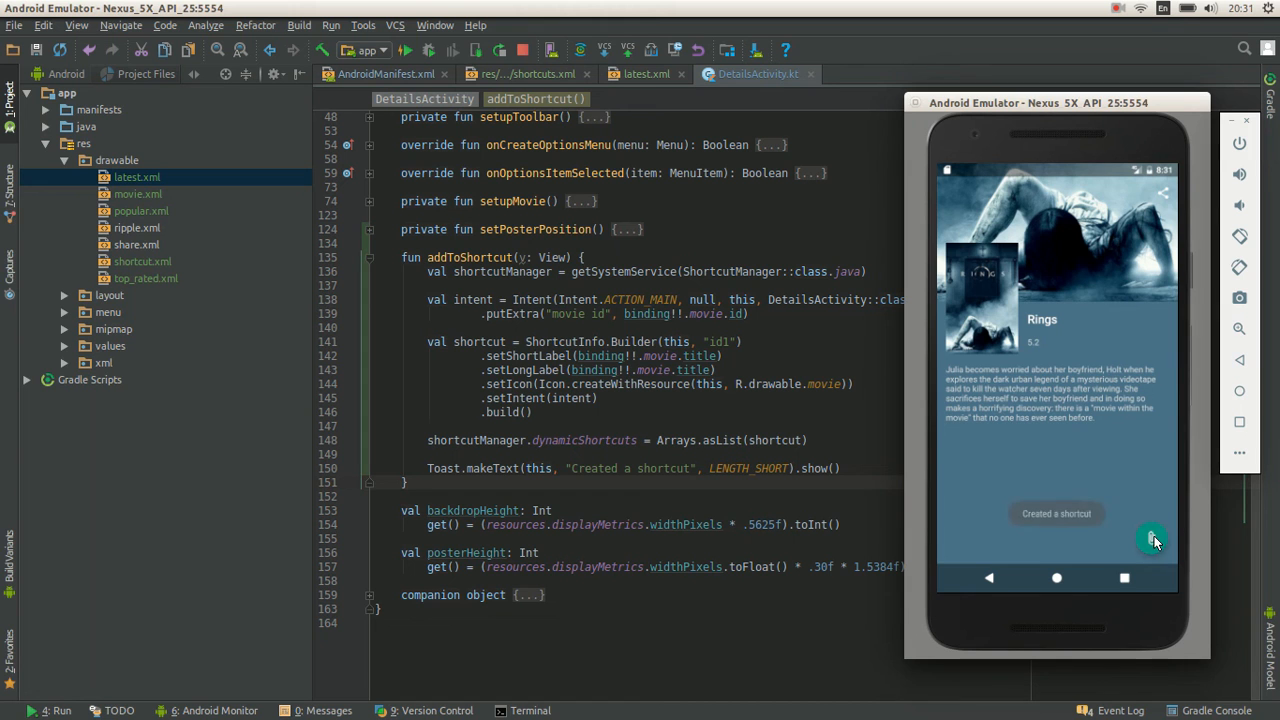
{"action": "mouse_move", "coordinate": [982, 434]}
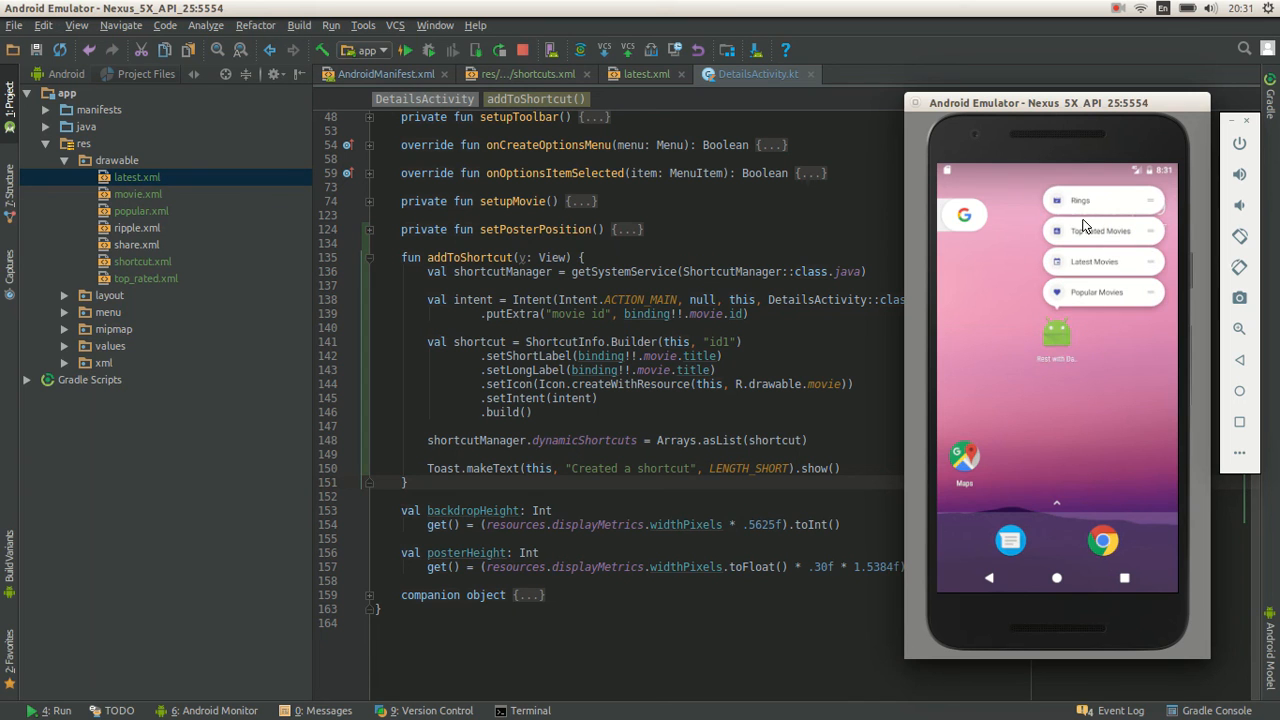
{"action": "mouse_move", "coordinate": [1092, 368]}
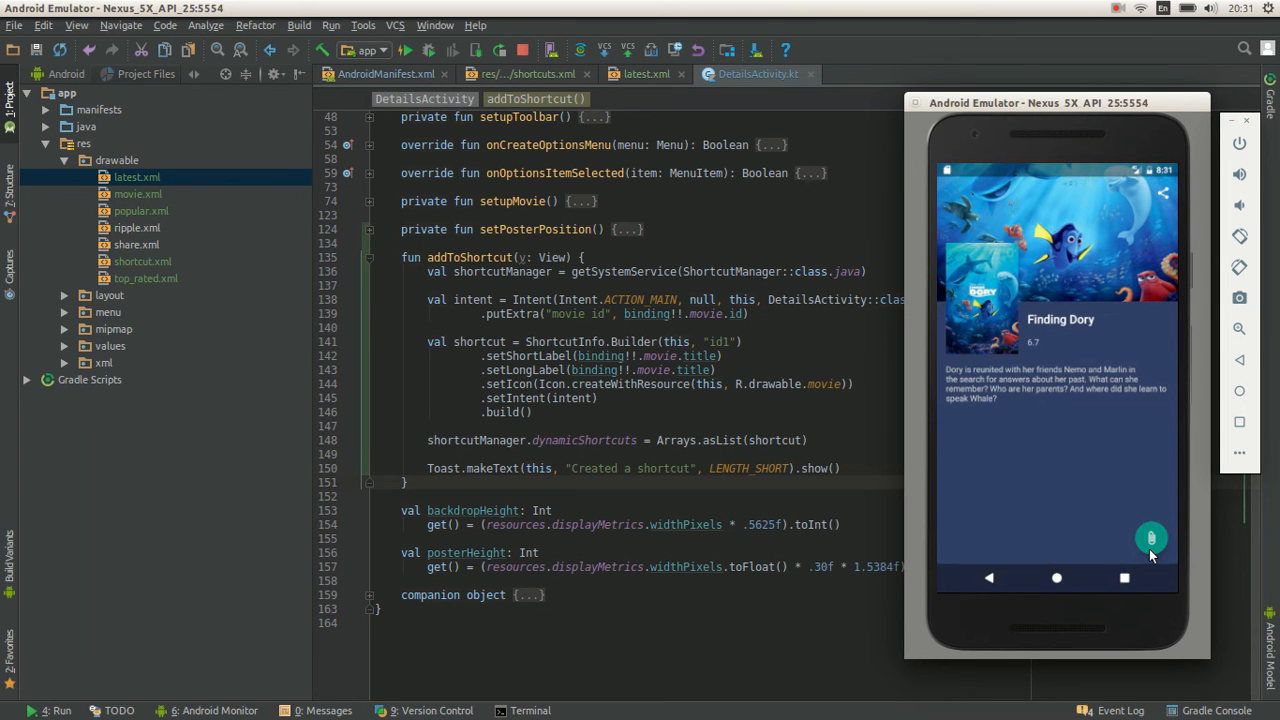
{"action": "left_click", "coordinate": [1152, 538]}
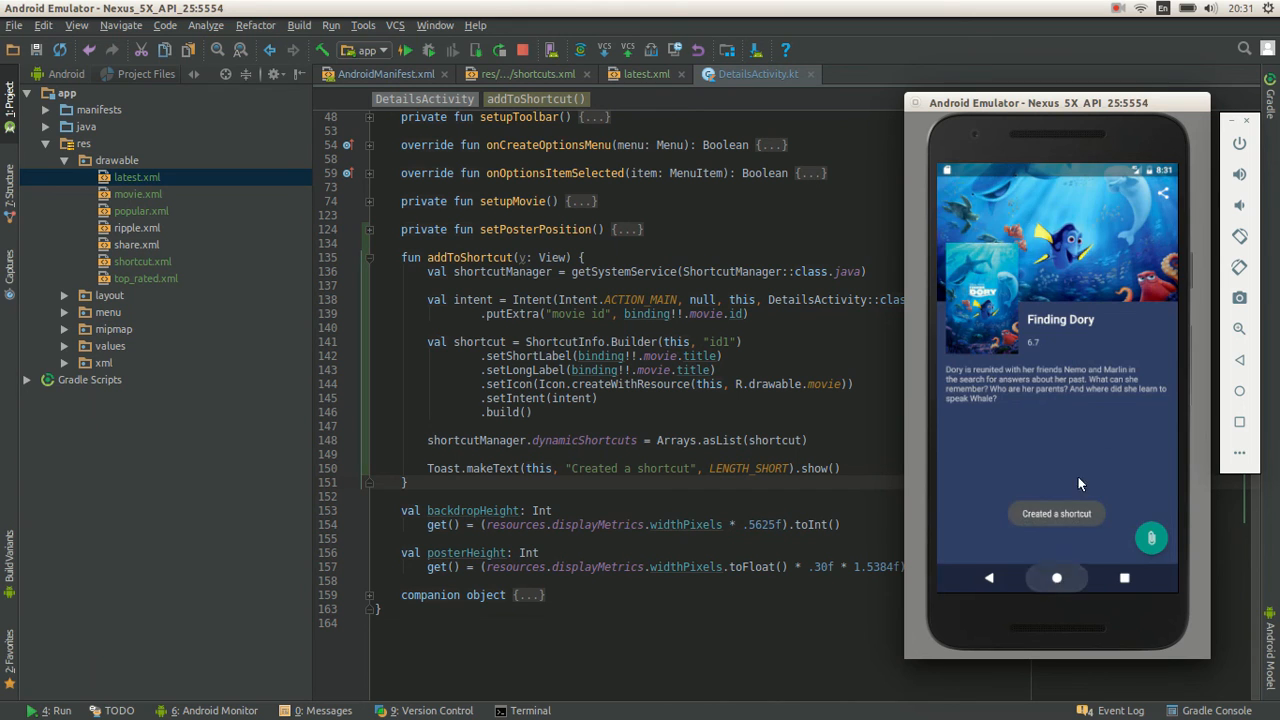
{"action": "left_click", "coordinate": [1056, 576]}
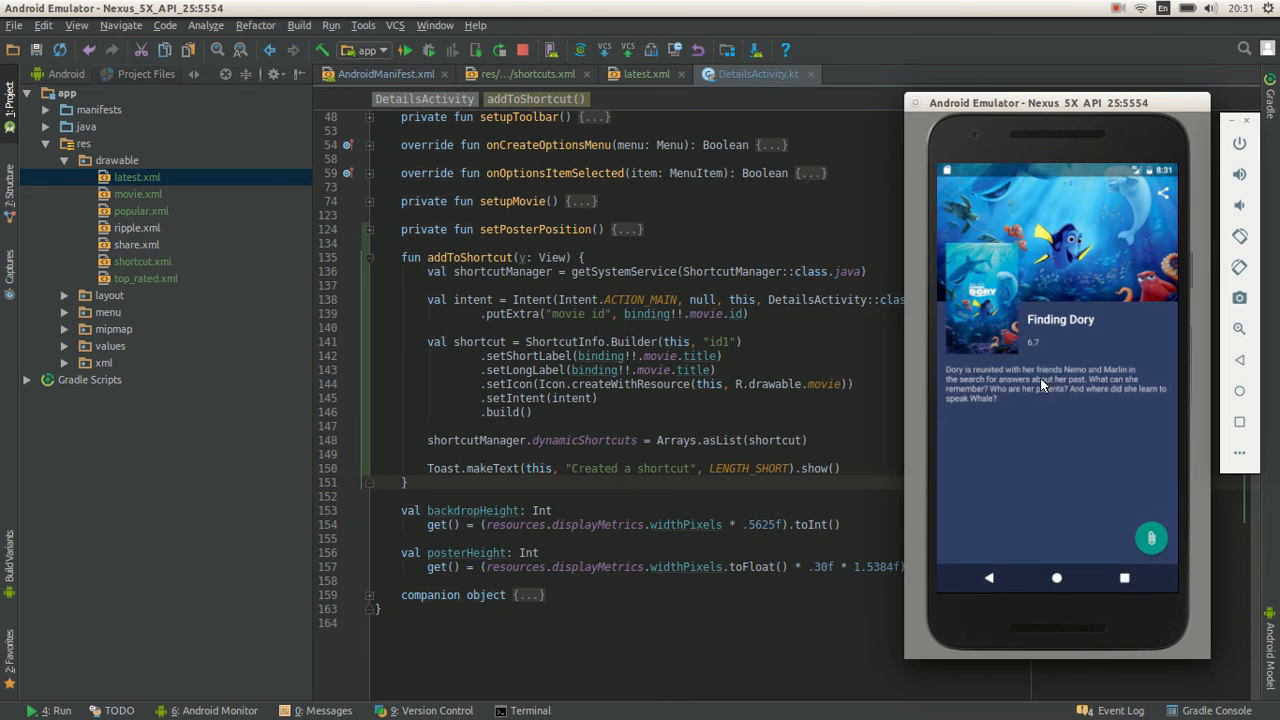
{"action": "left_click", "coordinate": [846, 468]}
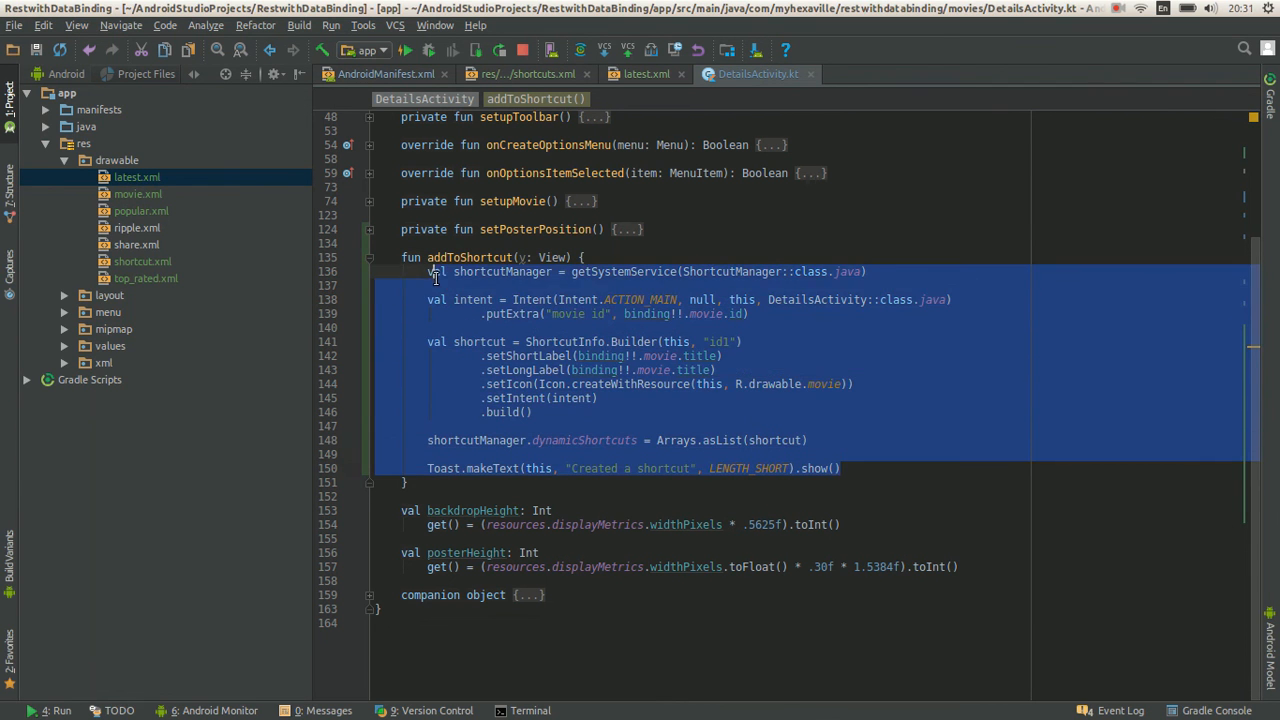
Expand the com.myhexaville.restwithdatabinding package and open PagerAdapter.kt.
{"action": "left_click", "coordinate": [416, 256]}
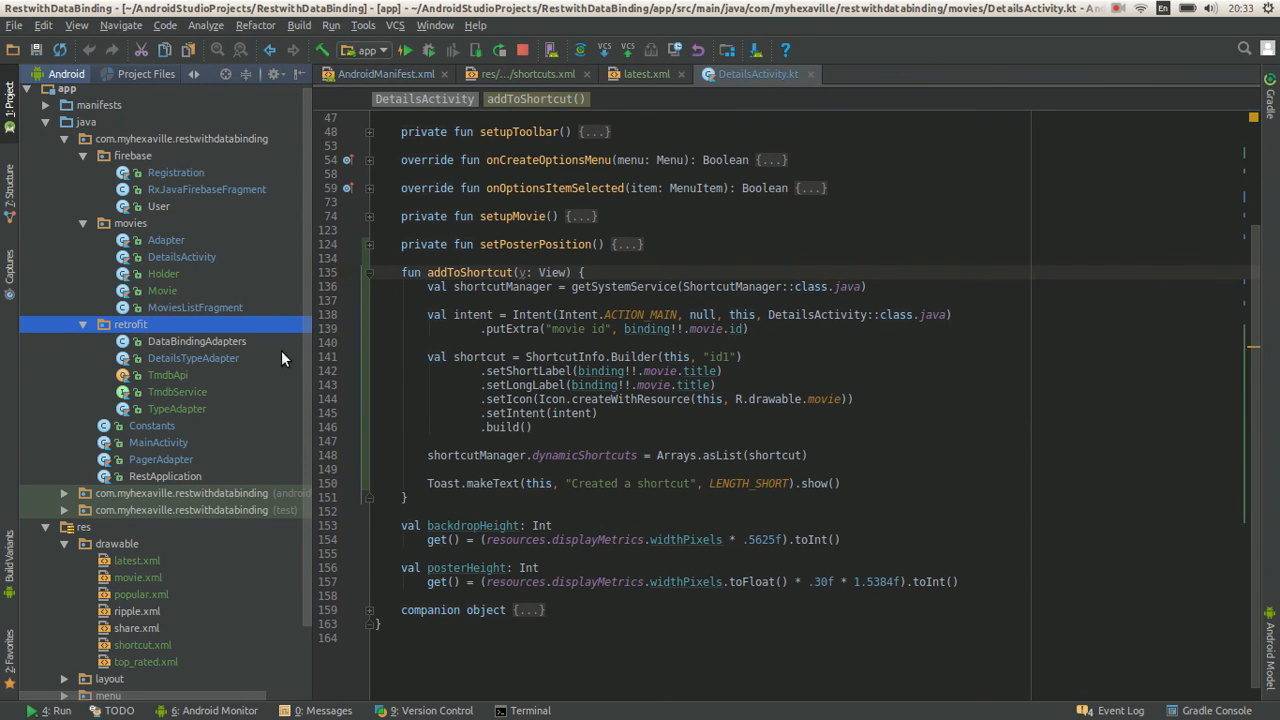
{"action": "left_click", "coordinate": [160, 458]}
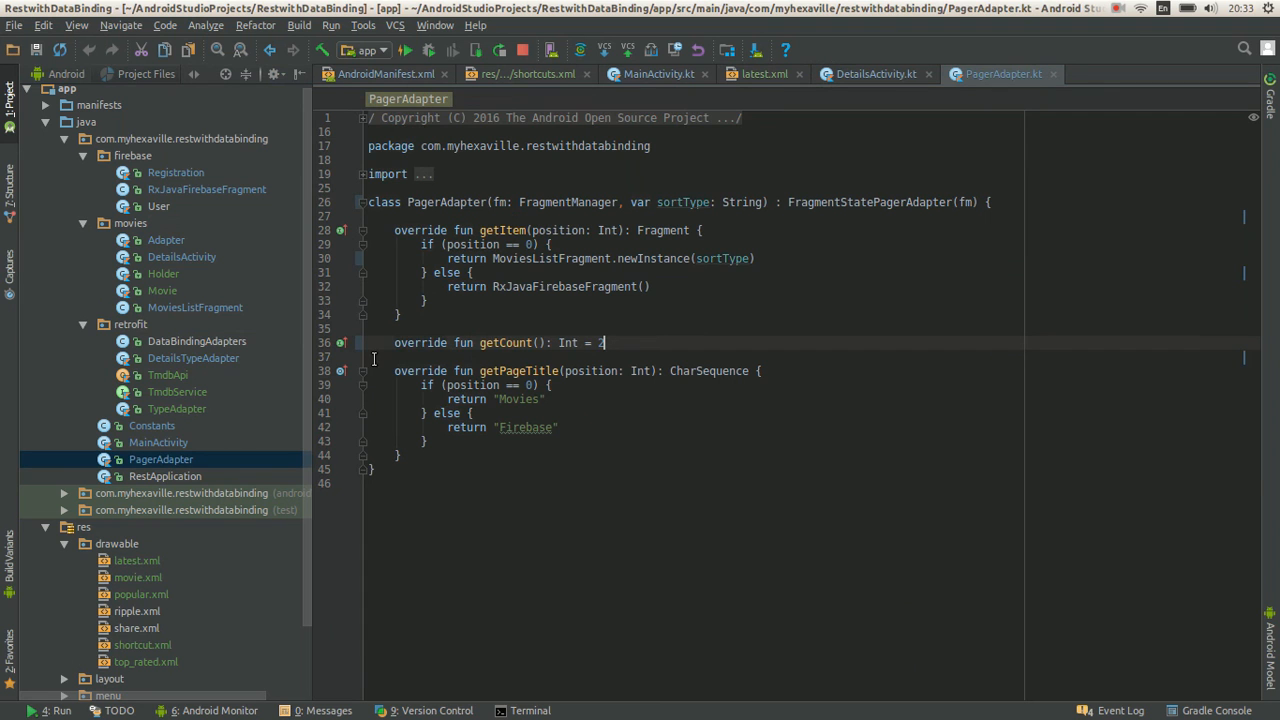